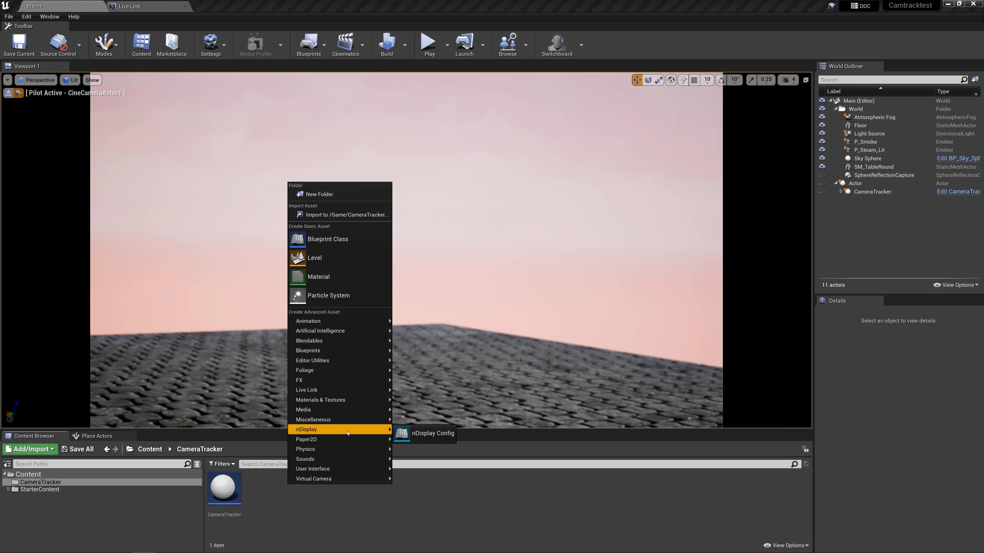
Step: Create a blank nDisplay Config asset in the CameraTracker folder and open it for editing
{"action": "left_click", "coordinate": [424, 434]}
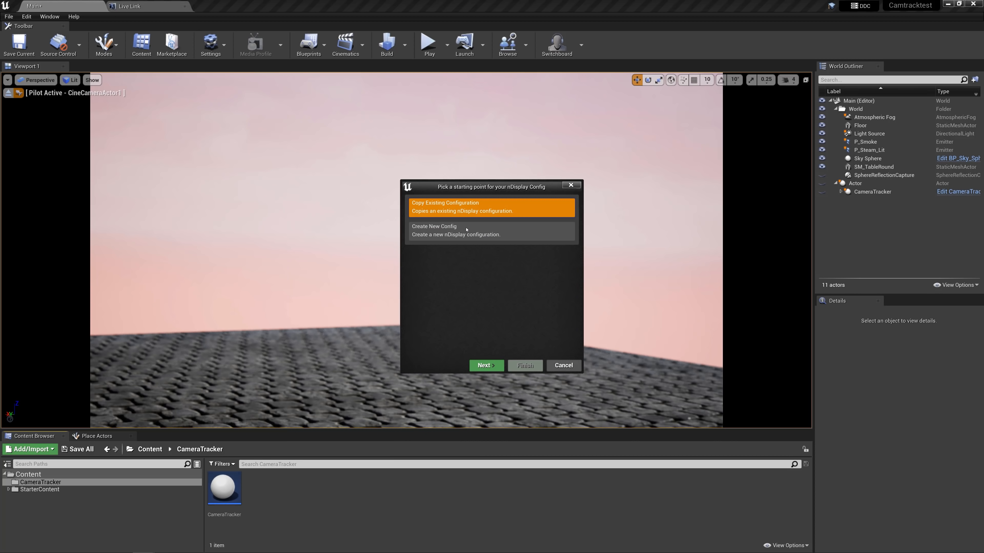
{"action": "left_click", "coordinate": [486, 365]}
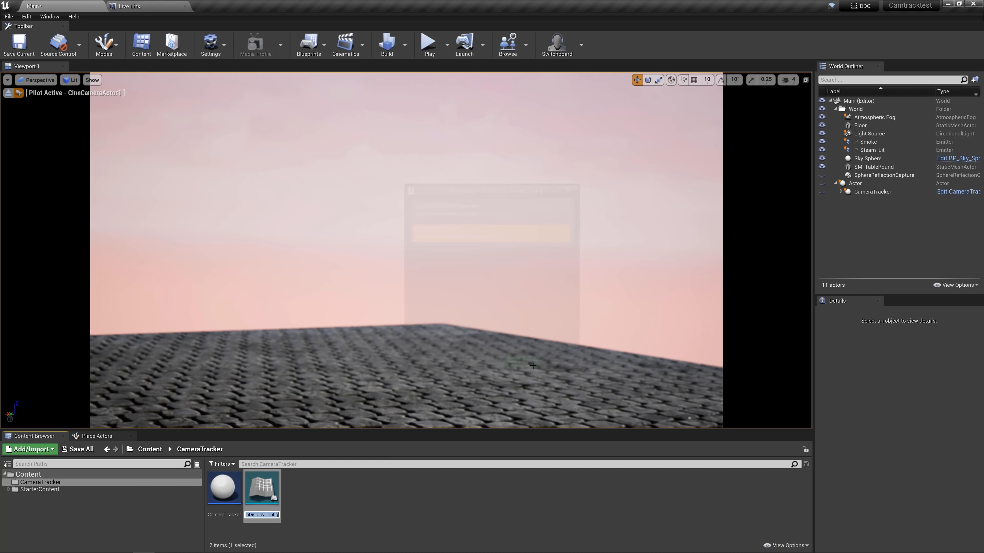
{"action": "double_click", "coordinate": [262, 489]}
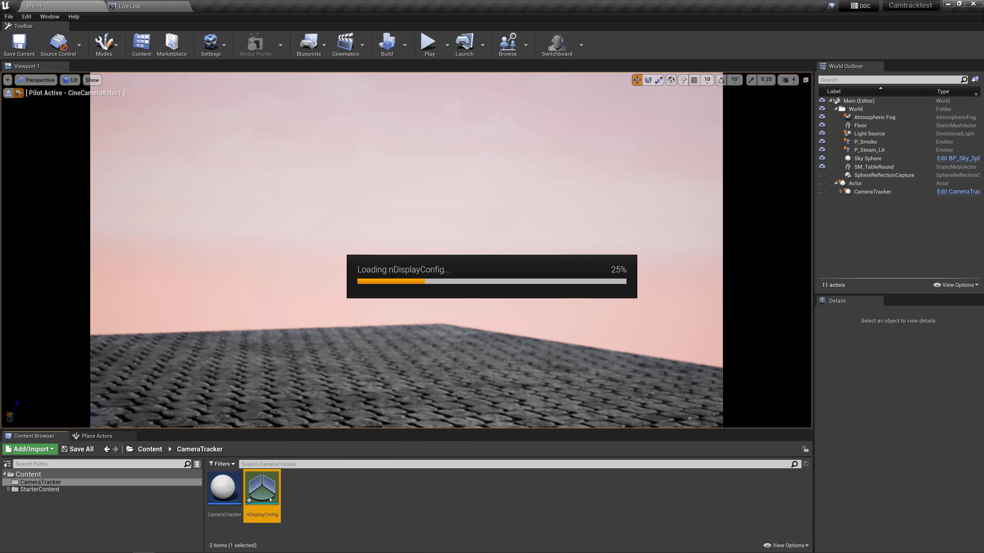
{"action": "double_click", "coordinate": [262, 487]}
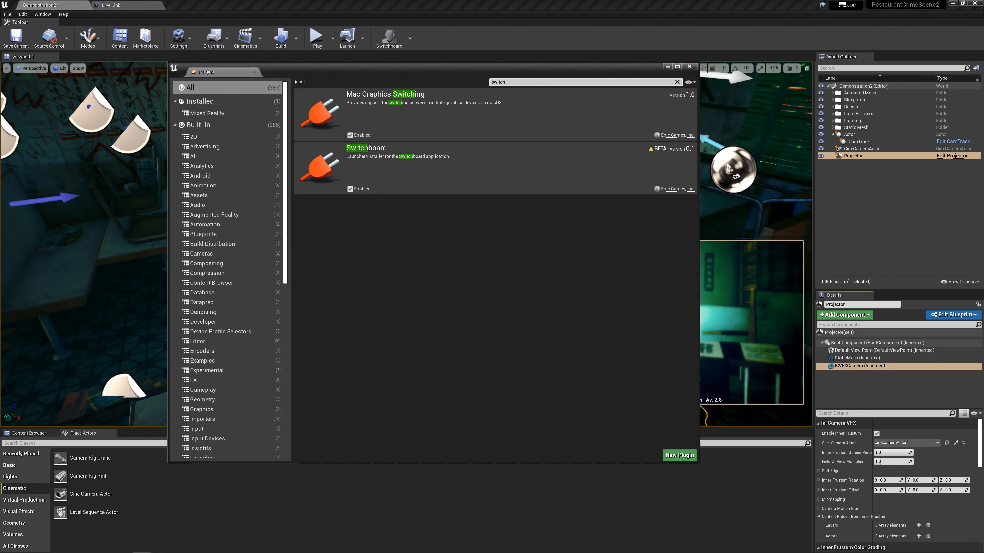
{"action": "mouse_move", "coordinate": [351, 189]}
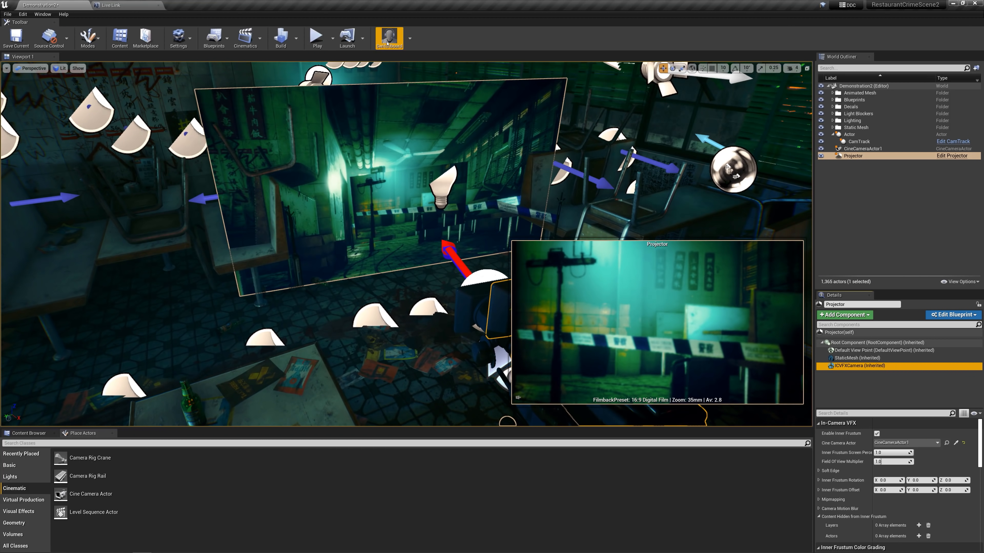
Step: Launch Switchboard from the toolbar, showing its default session with no devices
{"action": "left_click", "coordinate": [389, 36]}
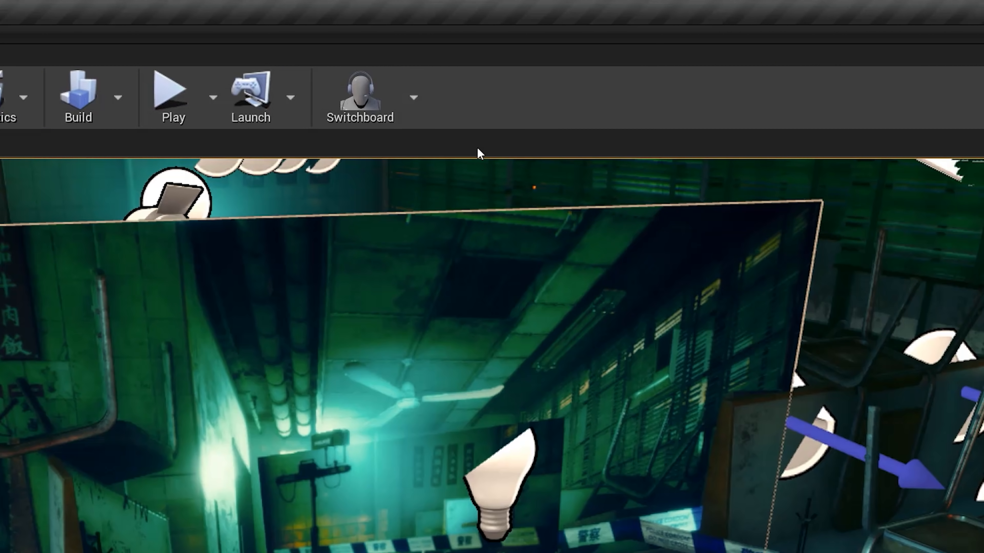
{"action": "left_click", "coordinate": [359, 94]}
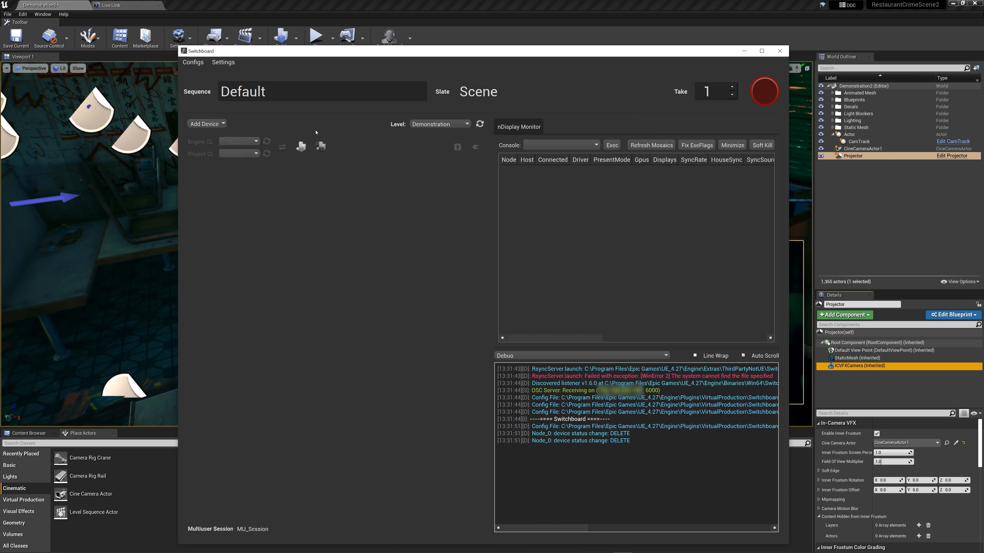
Step: Add an nDisplay device from Projector.uasset, creating Node_0
{"action": "left_click", "coordinate": [204, 123]}
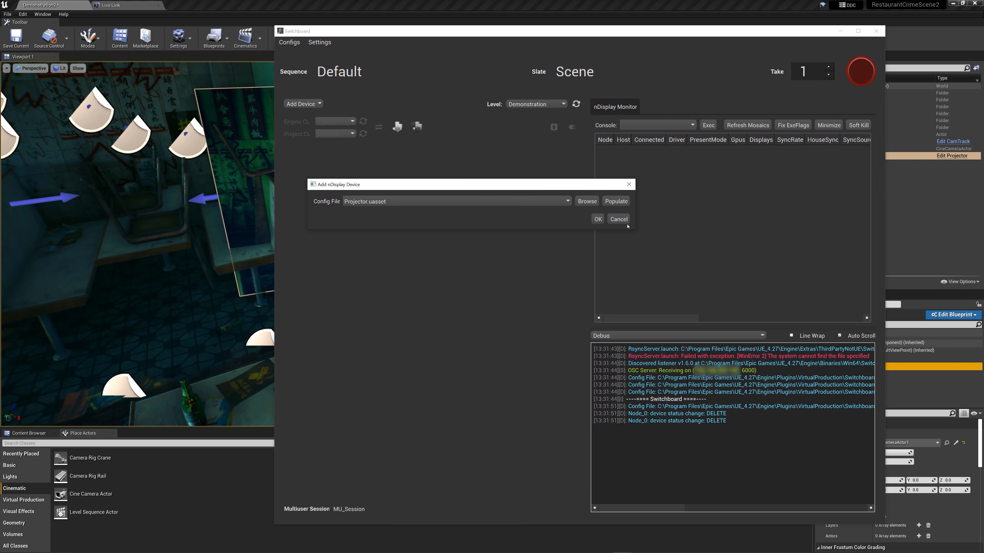
{"action": "left_click", "coordinate": [596, 219]}
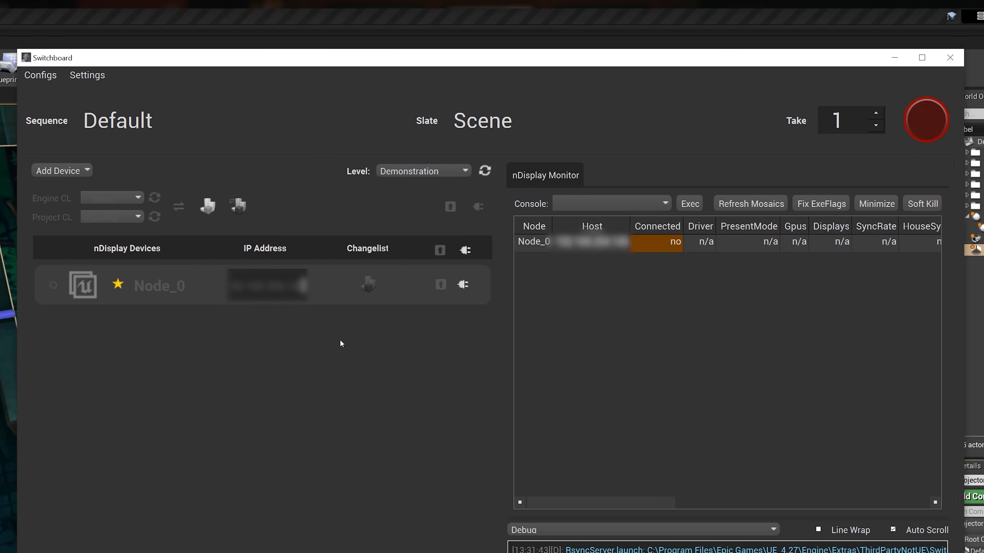
Step: Connect Node_0 so the monitor reports it connected with driver 471.11
{"action": "left_click", "coordinate": [463, 284]}
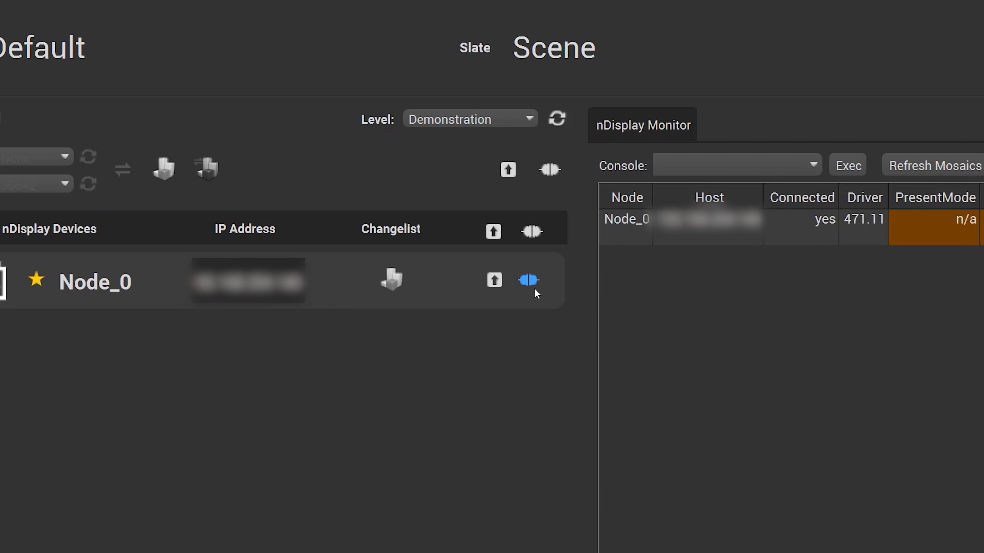